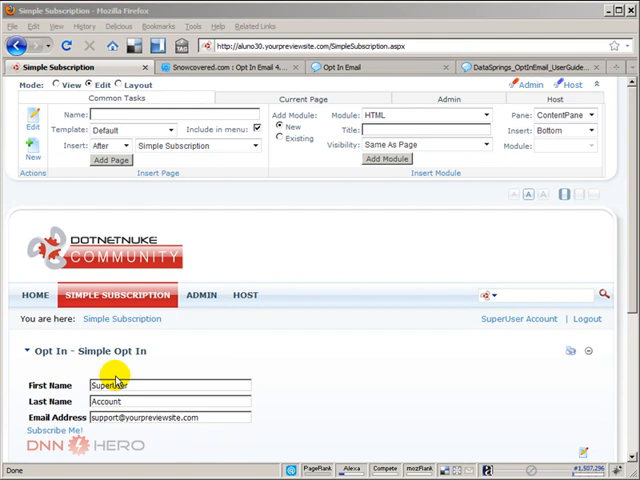
pyautogui.moveTo(150, 368)
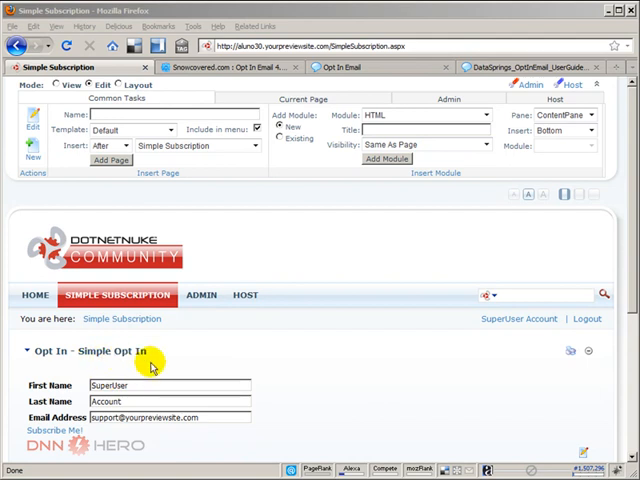
# Name the new page 'Full Subscription' and save it with Update.
pyautogui.click(486, 116)
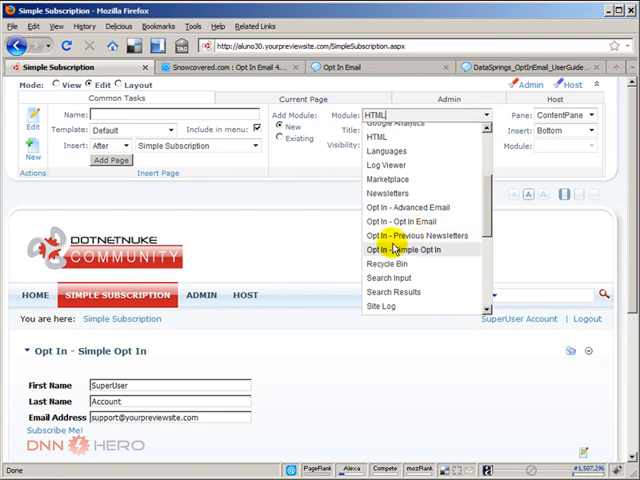
pyautogui.moveTo(400, 220)
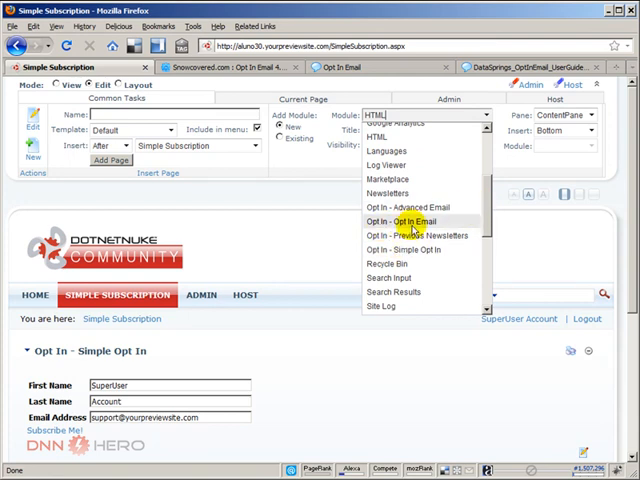
pyautogui.moveTo(420, 230)
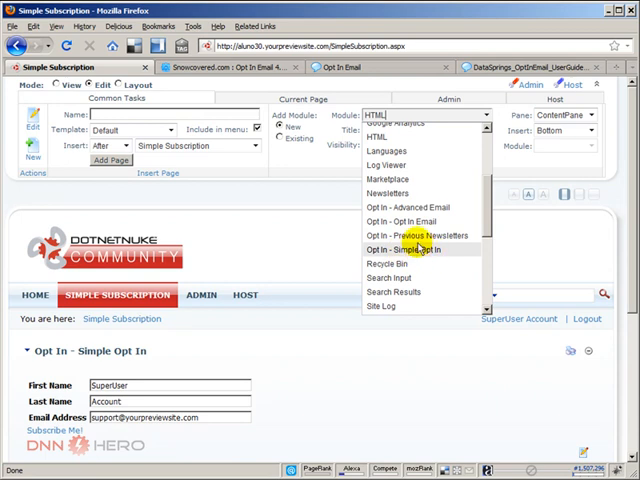
pyautogui.moveTo(420, 236)
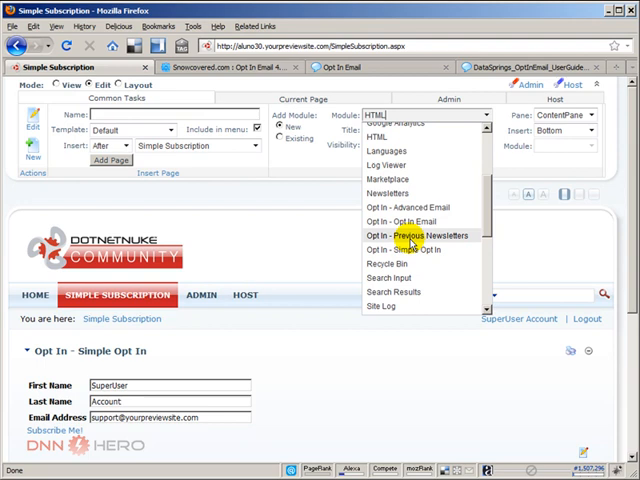
pyautogui.moveTo(410, 220)
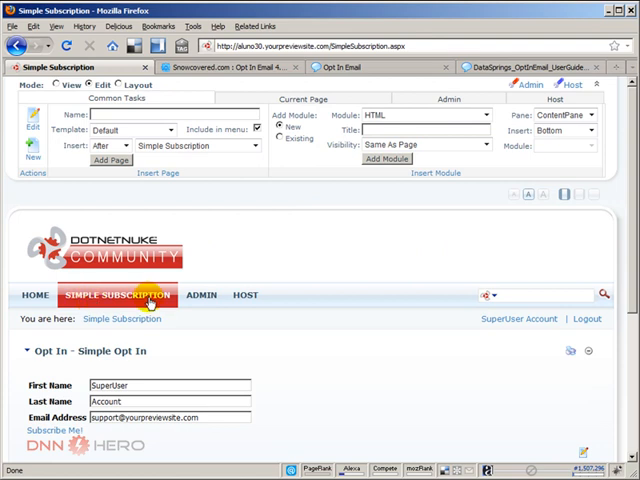
pyautogui.moveTo(240, 248)
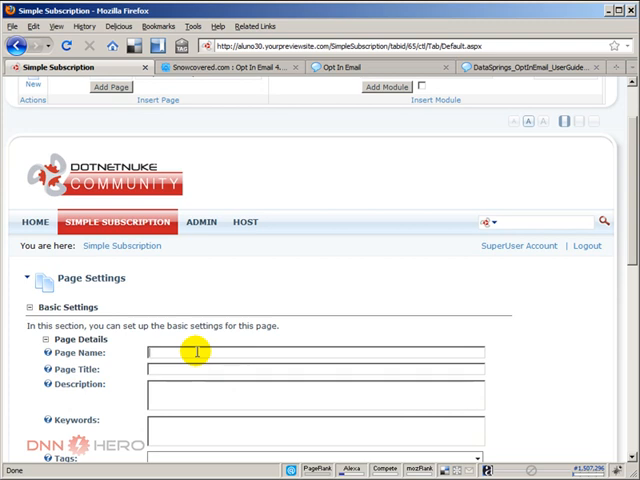
pyautogui.write('Full Subscription')
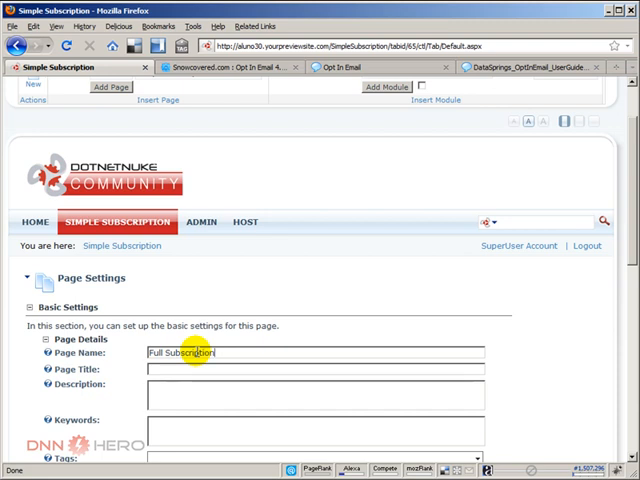
pyautogui.scroll(-3)
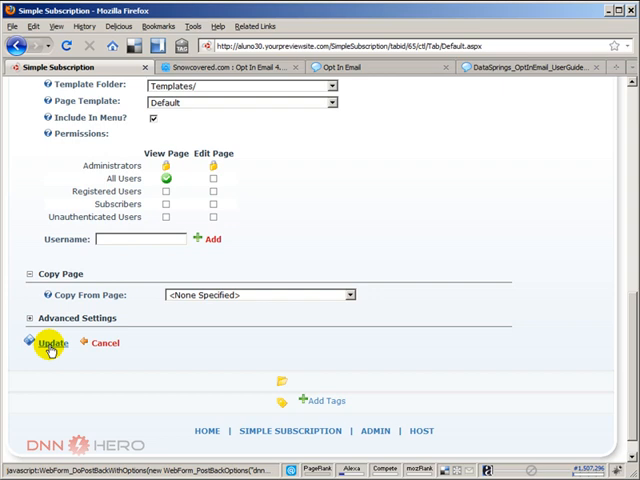
pyautogui.click(48, 342)
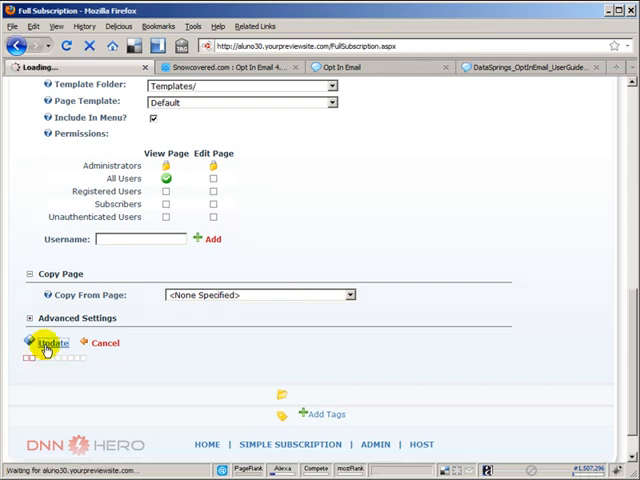
pyautogui.click(50, 342)
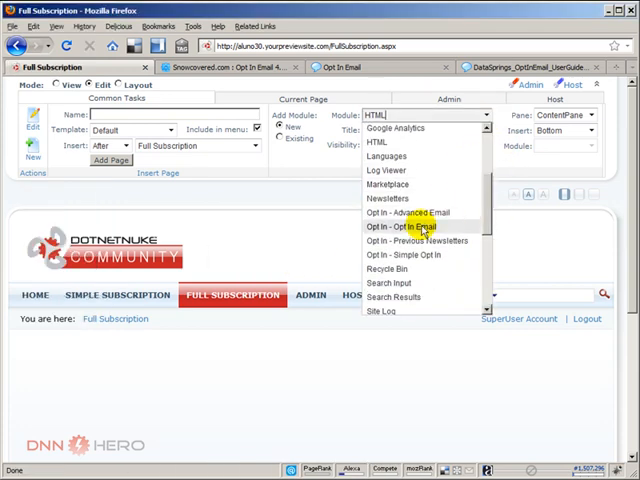
# Add the 'Opt In - Opt In Email' module from the Module dropdown to the page.
pyautogui.click(400, 228)
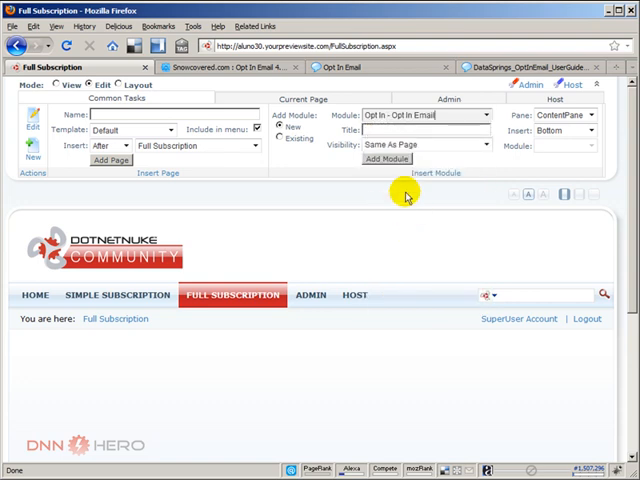
pyautogui.click(388, 158)
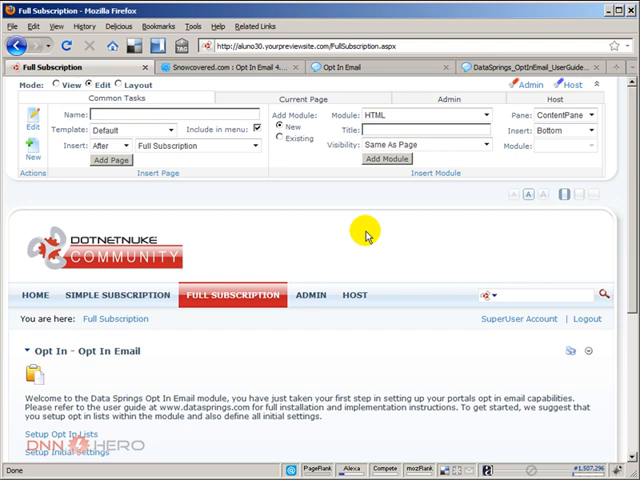
pyautogui.moveTo(380, 398)
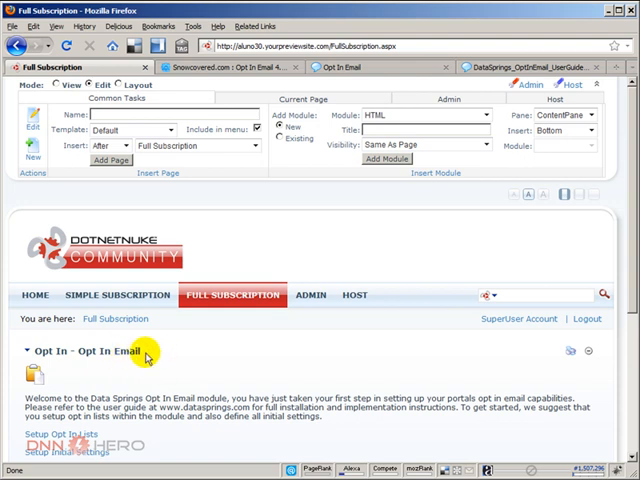
pyautogui.moveTo(118, 296)
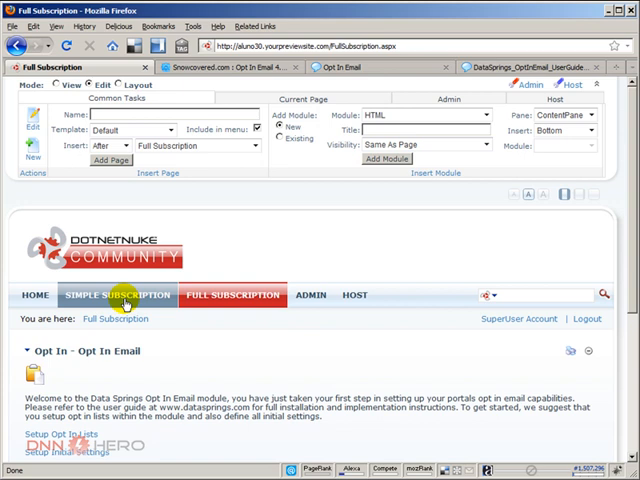
# Visit Simple Subscription, return to Full Subscription and reach the Opt In Lists / Categories panel.
pyautogui.click(120, 294)
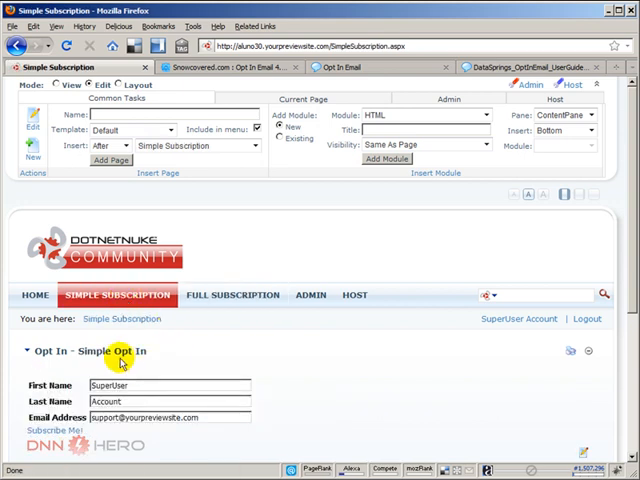
pyautogui.click(232, 294)
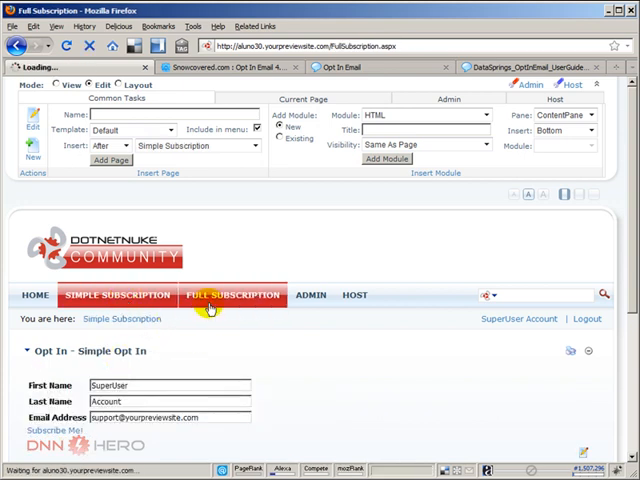
pyautogui.click(234, 294)
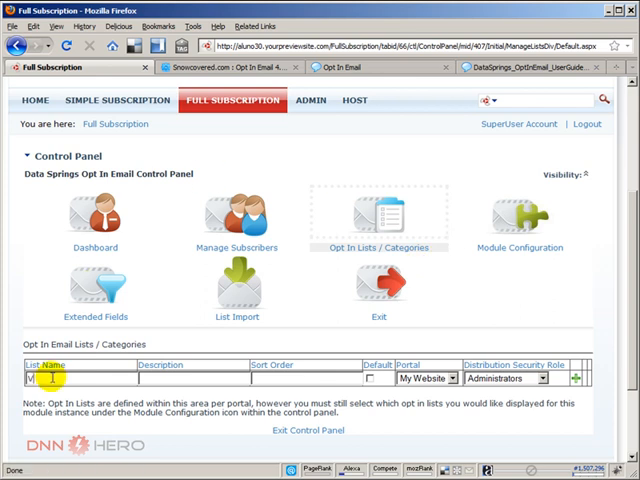
# Add two opt-in lists named 'Video Tutorials' and 'Promotions'.
pyautogui.write('Video Tuto')
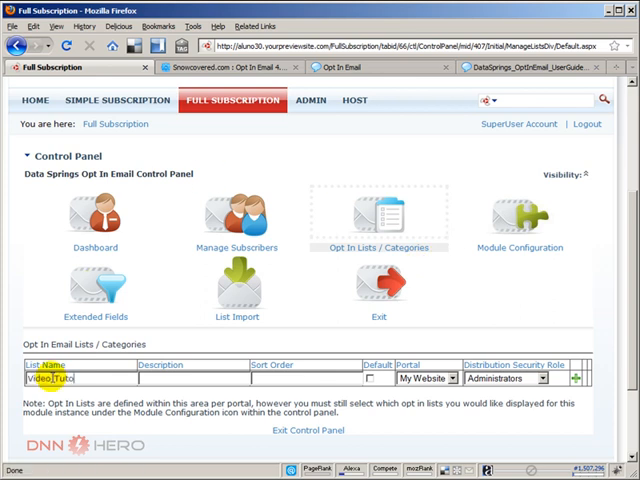
pyautogui.write('rials')
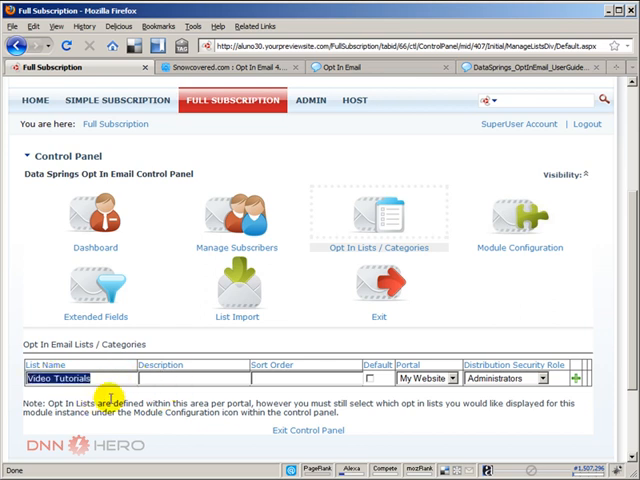
pyautogui.write('Video Tutorials')
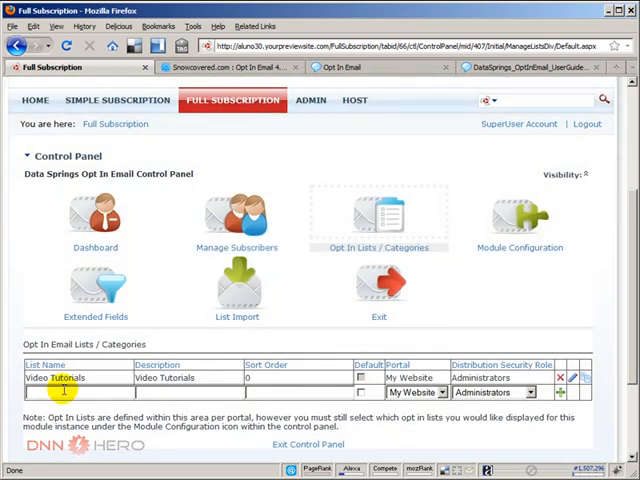
pyautogui.write('Promotions')
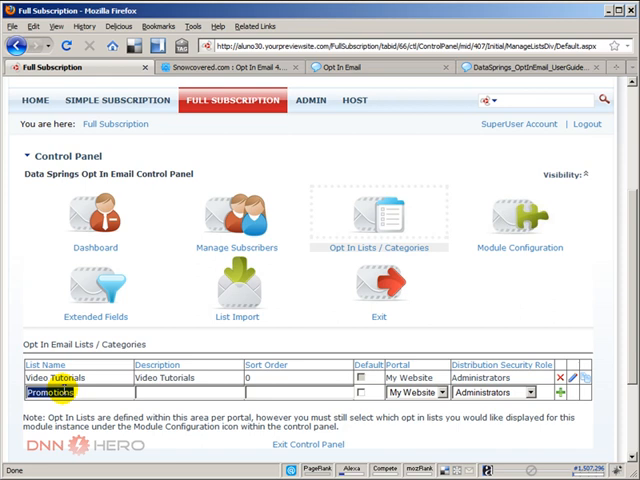
pyautogui.write('Promotions')
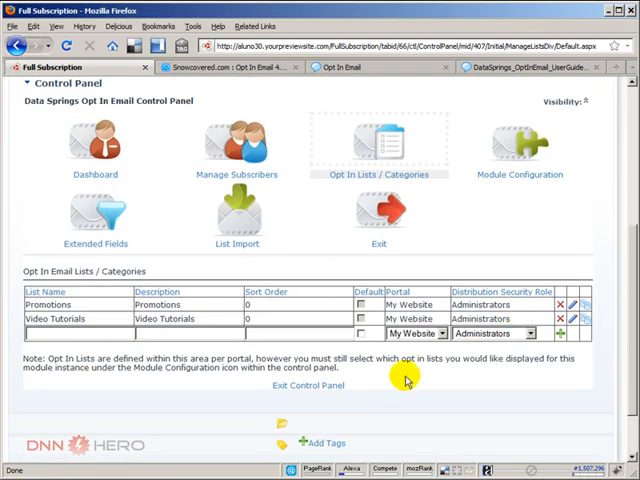
# Exit the control panel back to the Full Subscription opt-in form.
pyautogui.click(308, 386)
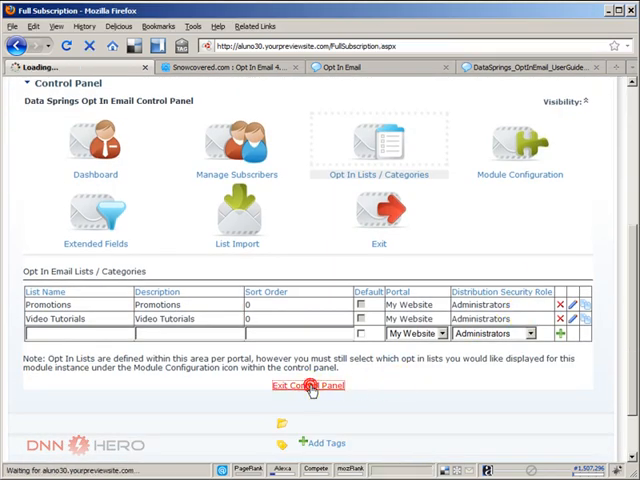
pyautogui.click(308, 386)
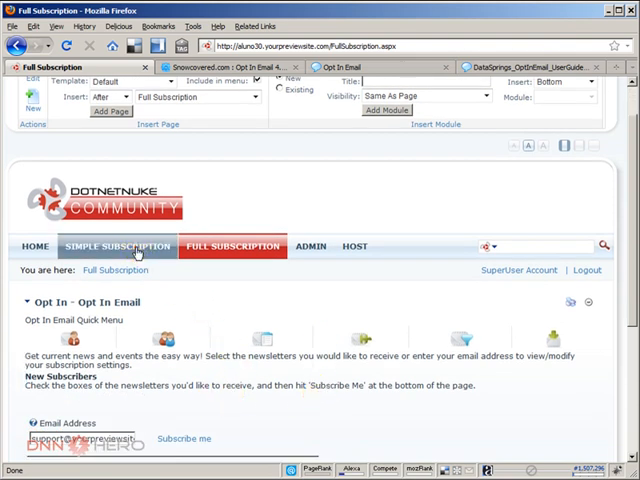
# In the Simple Opt In module settings on Simple Subscription, tick an opt-in category to offer.
pyautogui.click(116, 246)
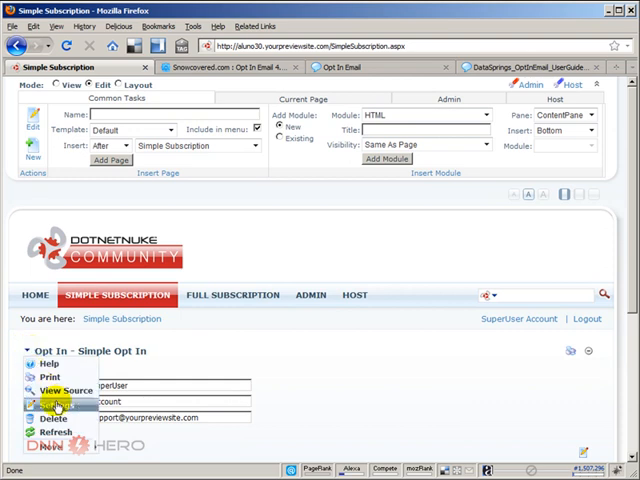
pyautogui.click(56, 404)
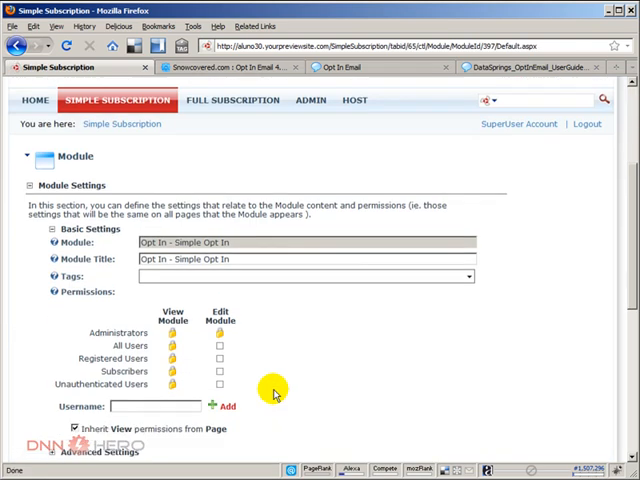
pyautogui.scroll(-3)
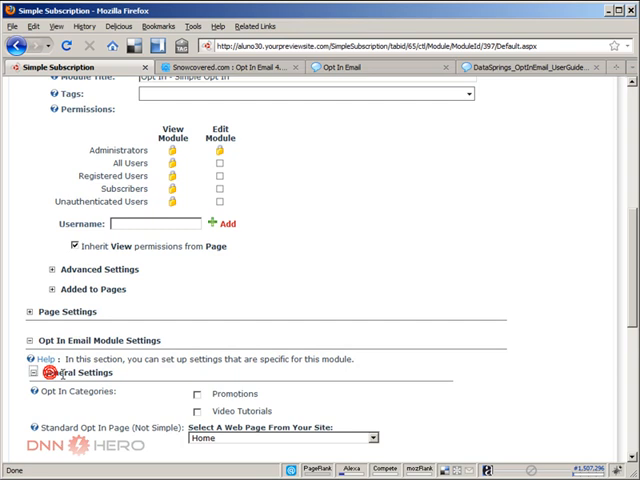
pyautogui.scroll(-3)
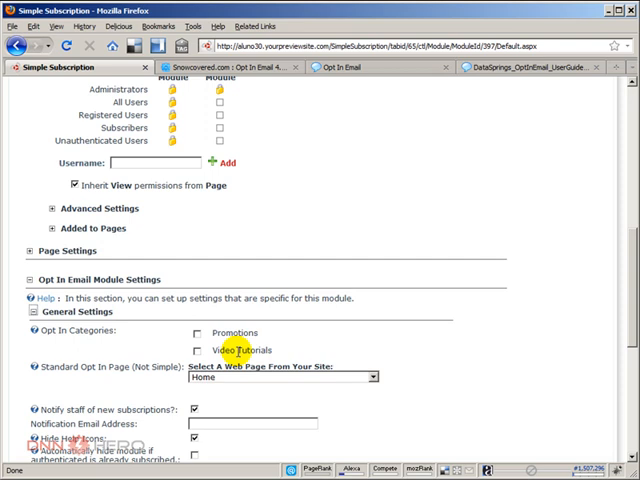
pyautogui.click(198, 352)
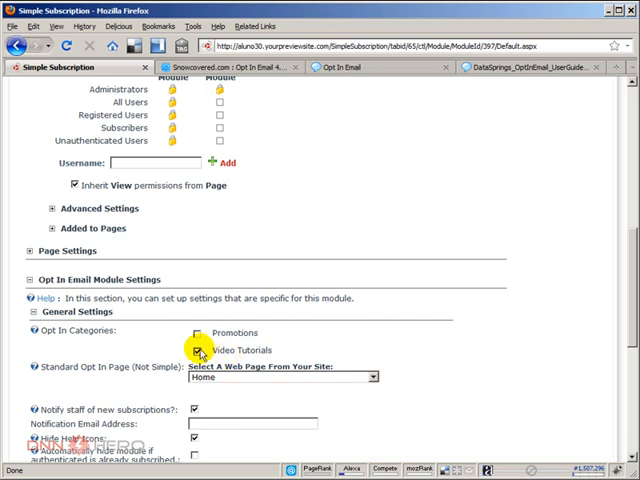
pyautogui.scroll(-3)
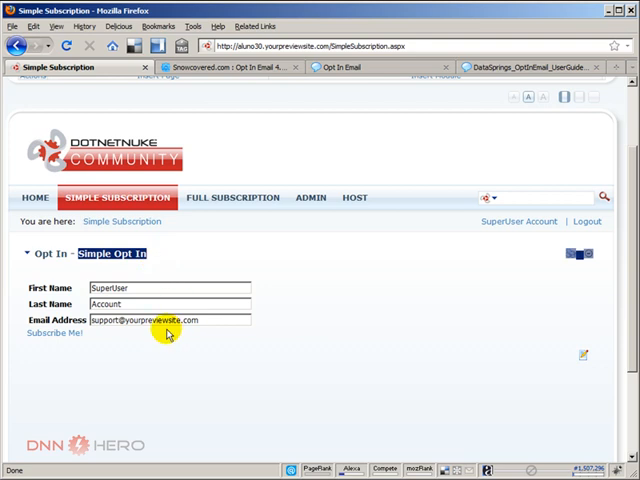
# Return to the Simple Subscription page showing its opt-in form.
pyautogui.click(232, 196)
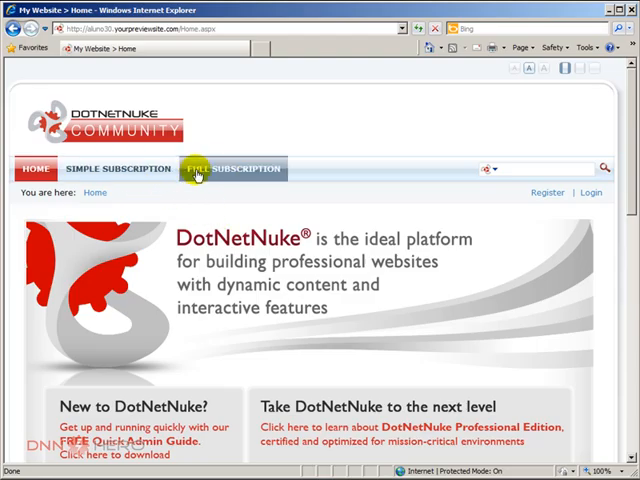
# View the Full Subscription page's Opt In Email form with only an email field.
pyautogui.click(232, 168)
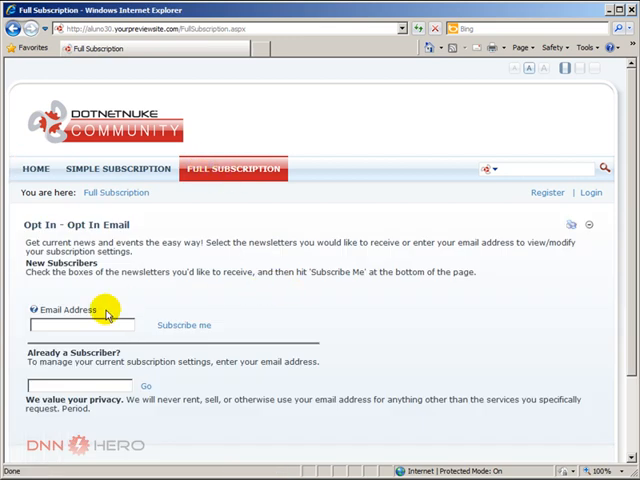
pyautogui.click(82, 324)
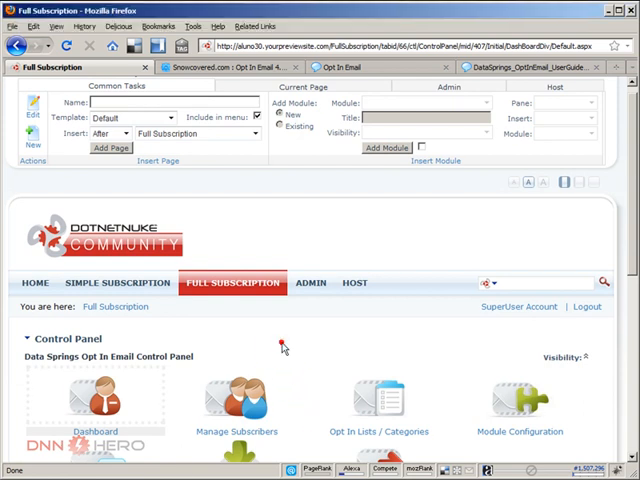
# Review the dashboard's zero-subscriber lists and enter Module Configuration.
pyautogui.scroll(-3)
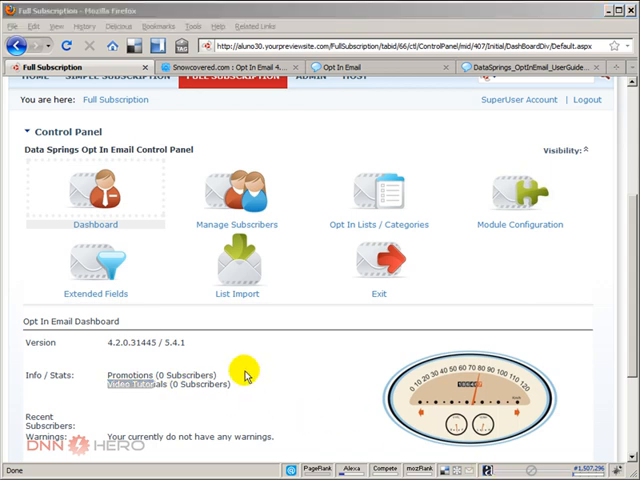
pyautogui.click(520, 200)
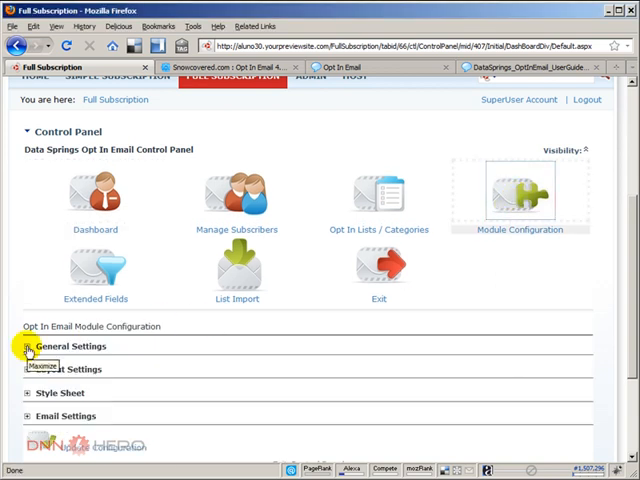
# In General Settings, offer the Video Tutorials list and request first/last names.
pyautogui.click(30, 346)
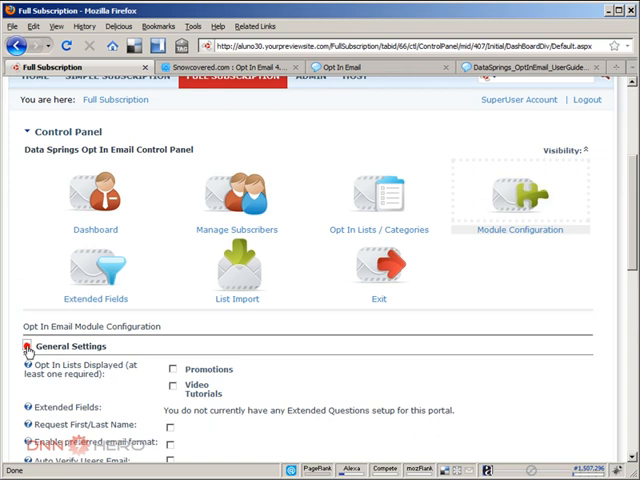
pyautogui.scroll(-3)
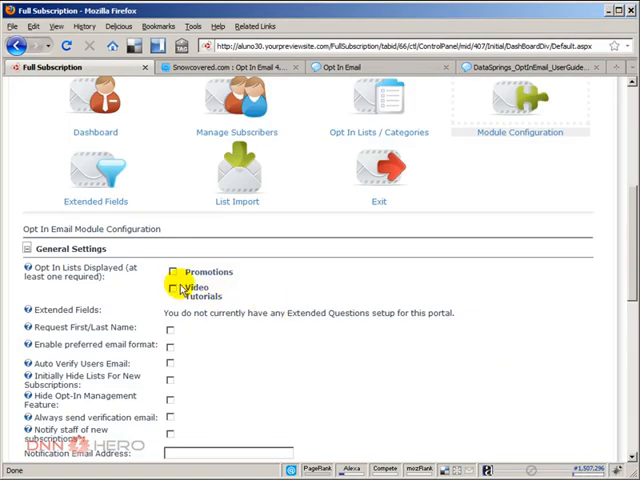
pyautogui.click(172, 292)
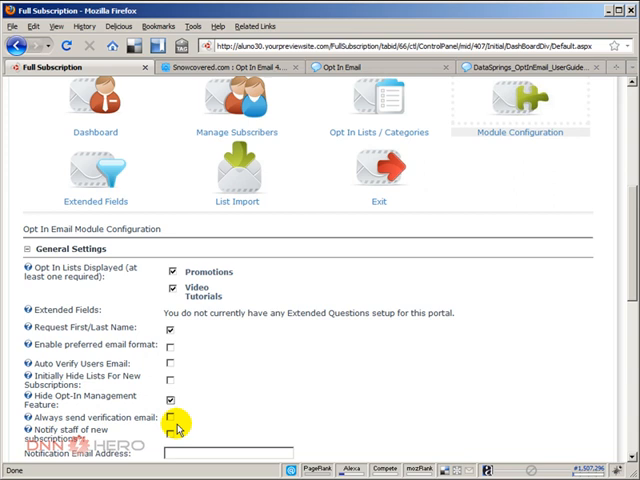
pyautogui.click(172, 418)
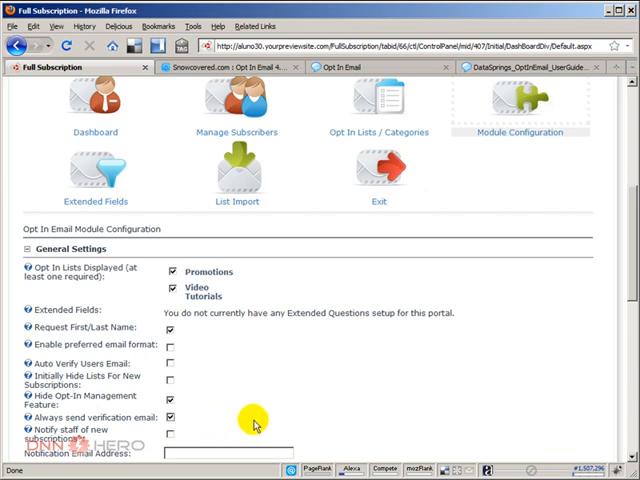
pyautogui.moveTo(256, 424)
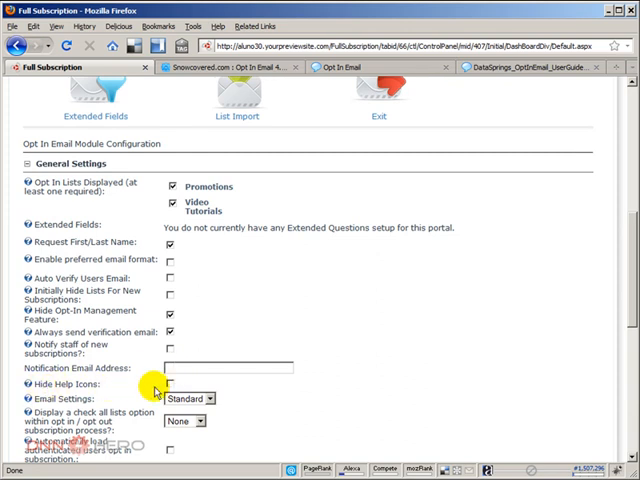
# Enable always sending verification emails and hide the form's help icons.
pyautogui.click(170, 384)
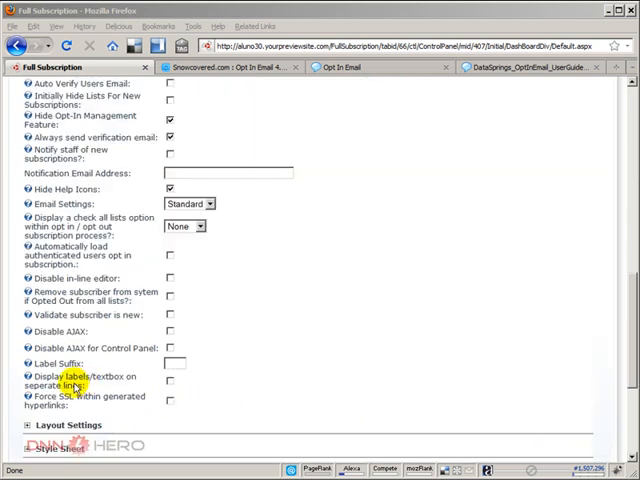
pyautogui.click(170, 382)
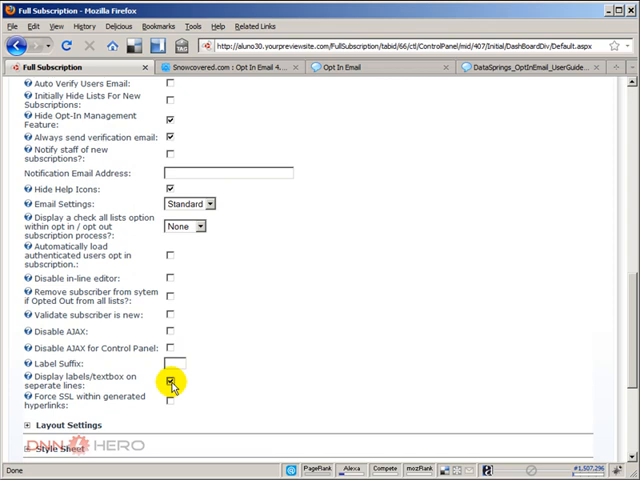
pyautogui.click(172, 382)
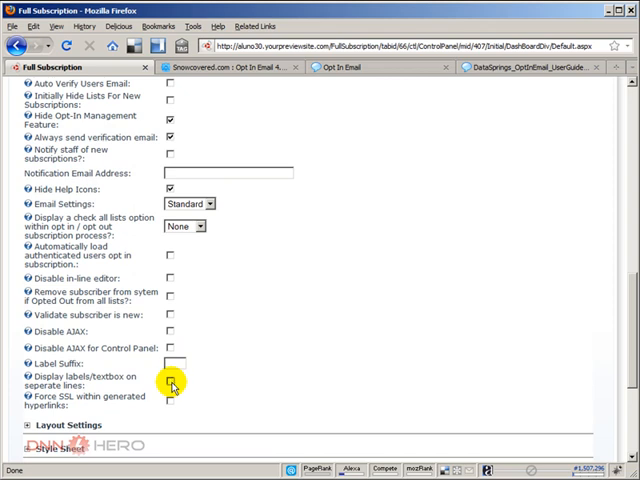
pyautogui.scroll(-3)
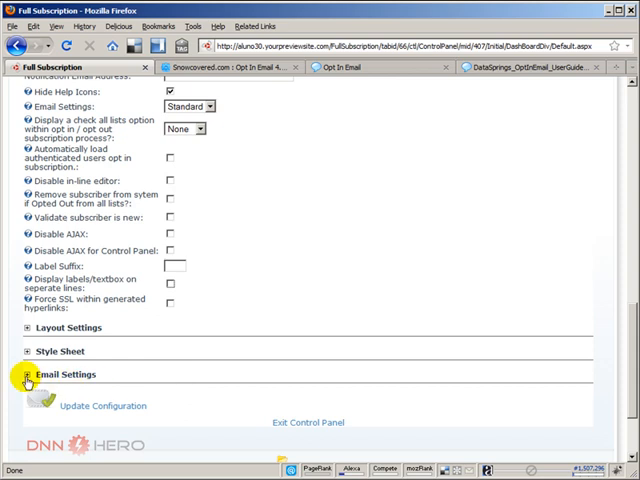
# In Email Settings enter the sender name 'Aderson O' for outgoing opt-in emails.
pyautogui.click(24, 374)
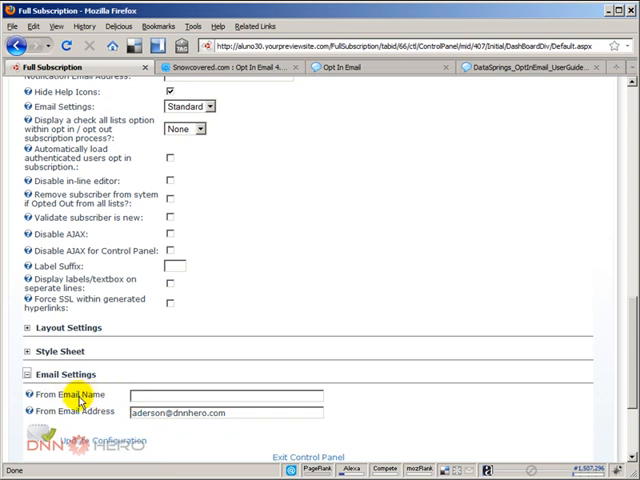
pyautogui.write('Aderson Oliveira')
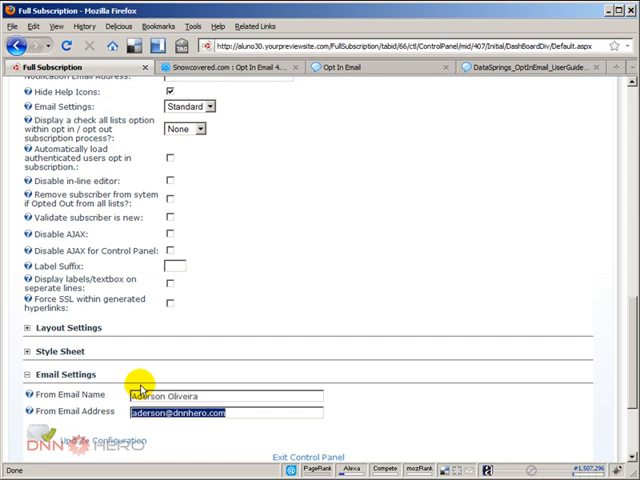
pyautogui.moveTo(368, 356)
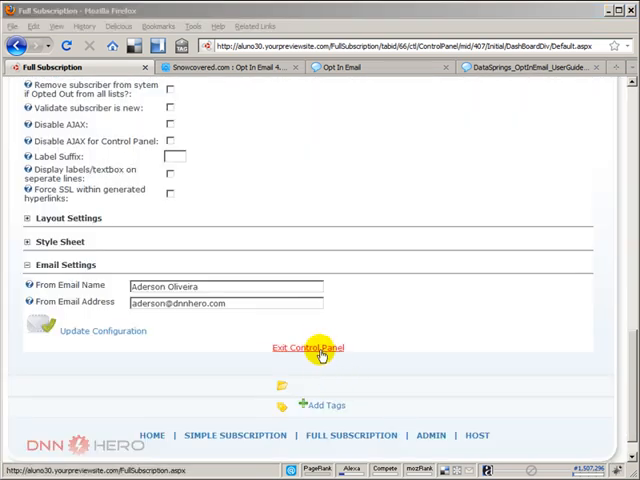
pyautogui.click(308, 348)
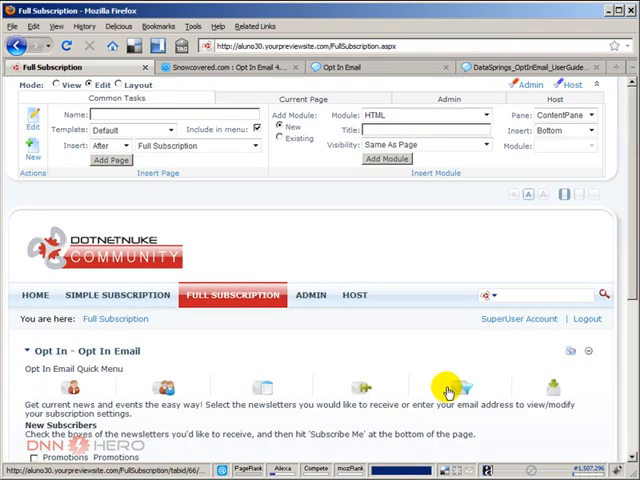
pyautogui.moveTo(434, 348)
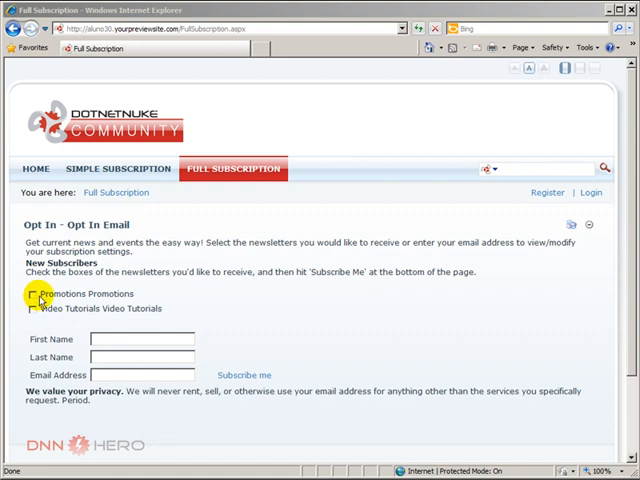
pyautogui.click(32, 294)
pyautogui.write('Aderson')
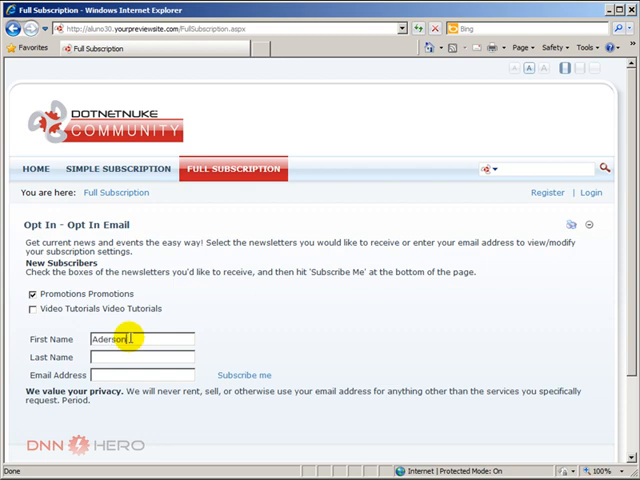
pyautogui.write('Oliveir')
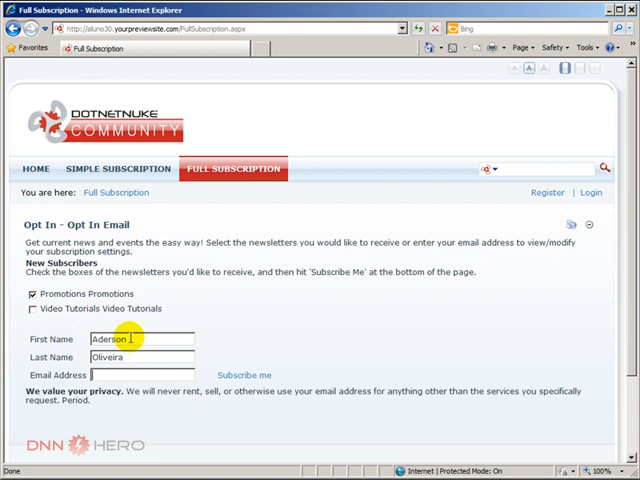
pyautogui.write('aderson@d')
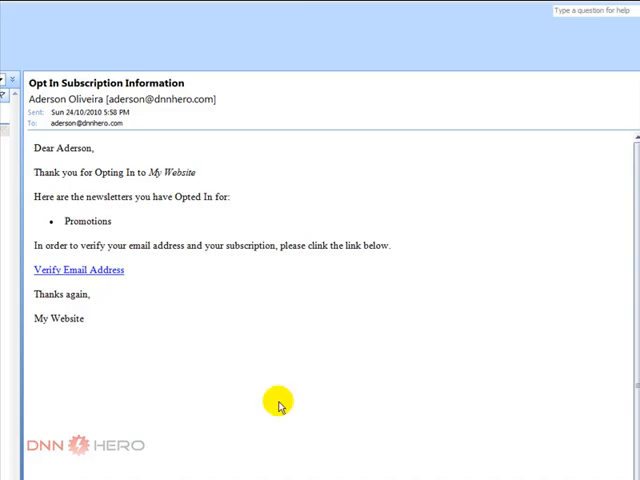
pyautogui.moveTo(192, 330)
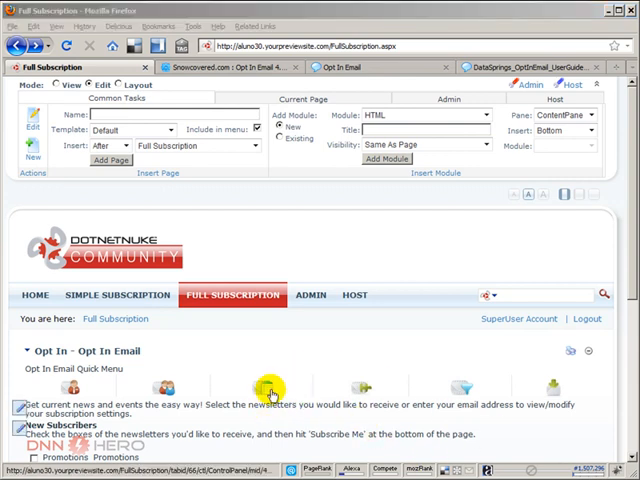
# Show the Opt In Lists / Categories listing Promotions and Video Tutorials.
pyautogui.click(270, 388)
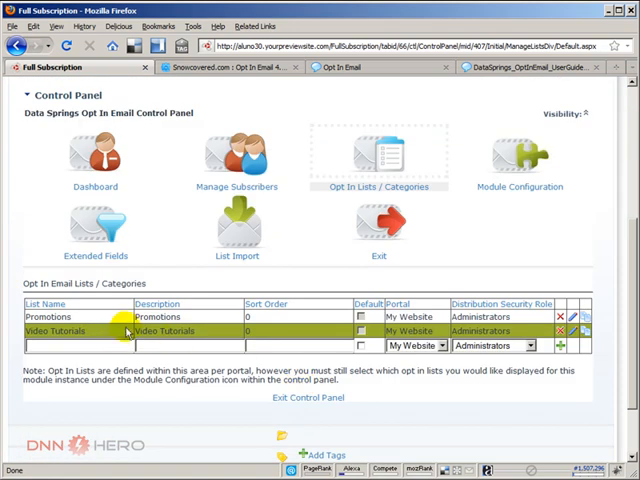
pyautogui.moveTo(128, 332)
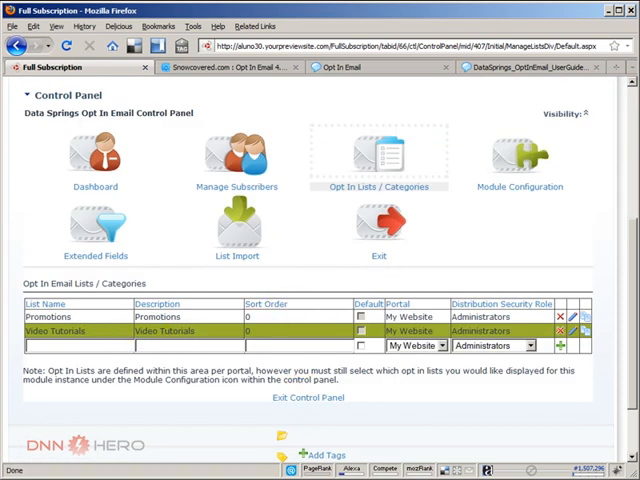
pyautogui.moveTo(238, 156)
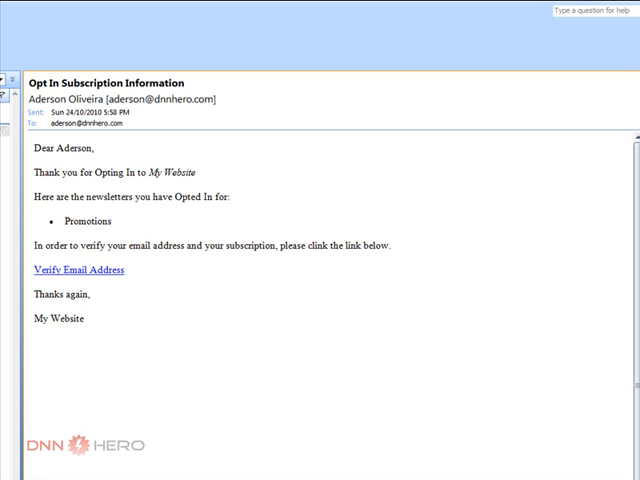
# View the submission confirmation page, then return to the Opt In control panel.
pyautogui.click(76, 268)
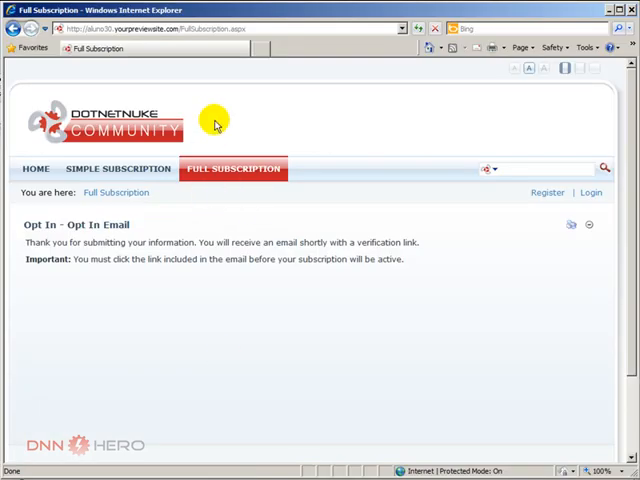
pyautogui.click(228, 48)
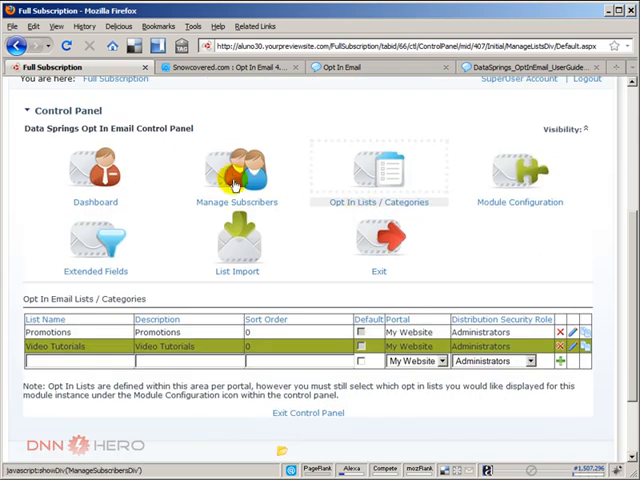
# Check the subscriber list shows the test subscriber as verified and view the Verification Complete page.
pyautogui.click(236, 176)
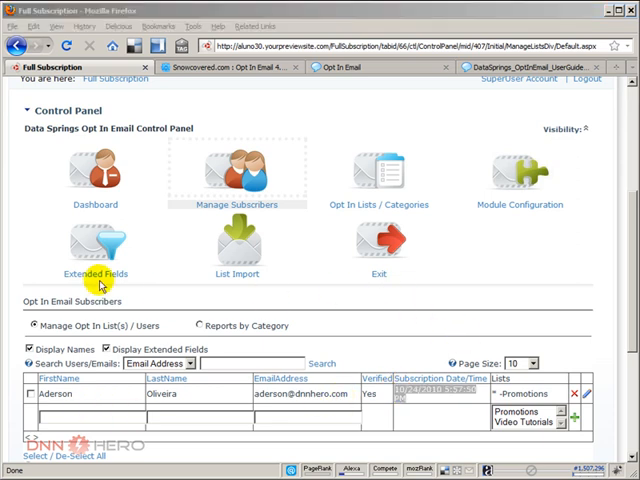
pyautogui.click(96, 244)
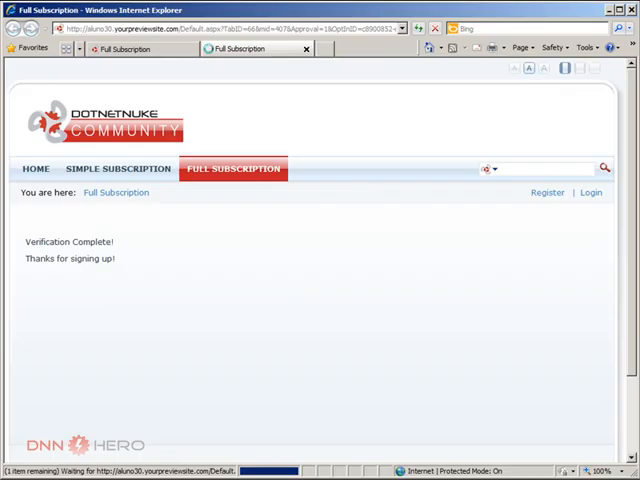
# Return to the Full Subscription page via its breadcrumb link.
pyautogui.click(234, 168)
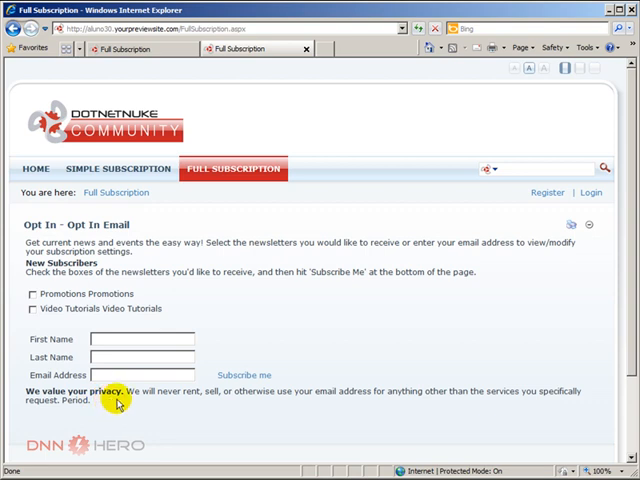
pyautogui.moveTo(112, 392)
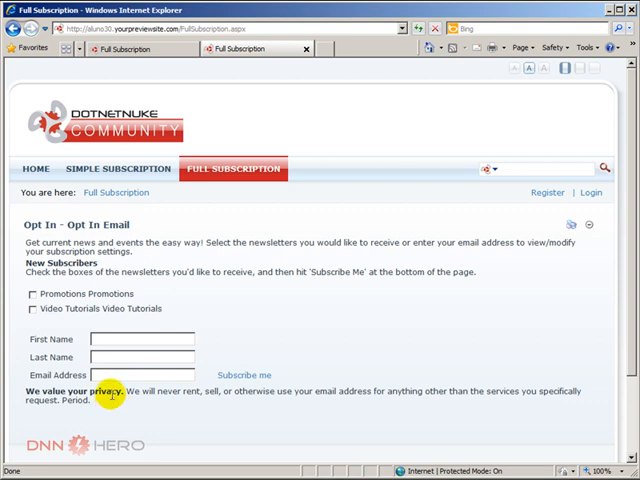